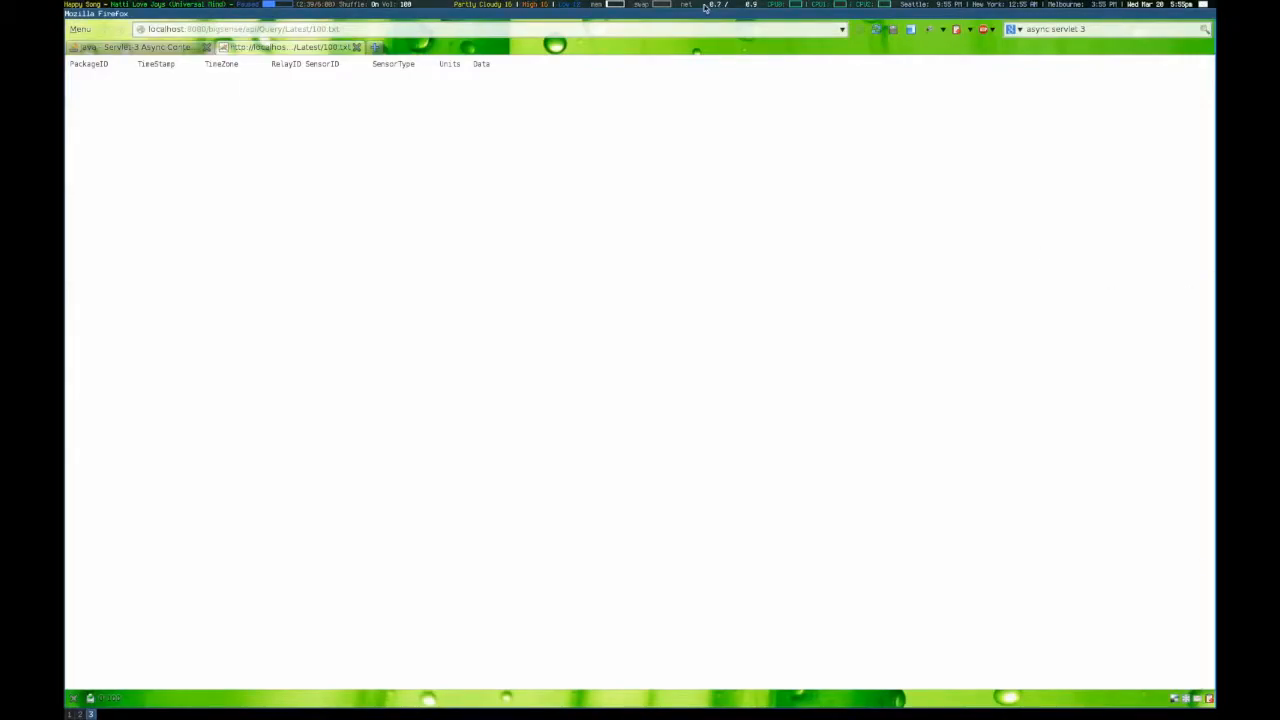
# Request the aggregated daily sensor volume readings table from the address bar.
pyautogui.click(400, 28)
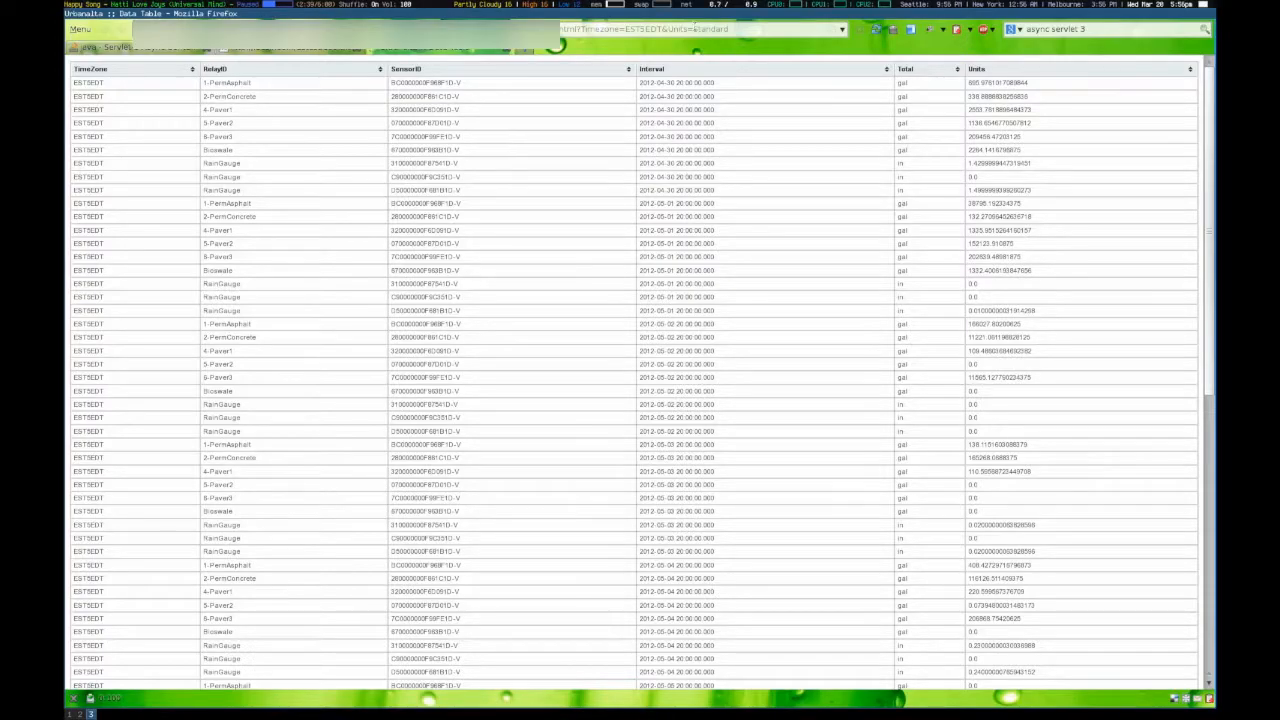
# Reload the aggregated daily readings table with the units parameter set to metric.
pyautogui.click(700, 28)
pyautogui.write('Metric')
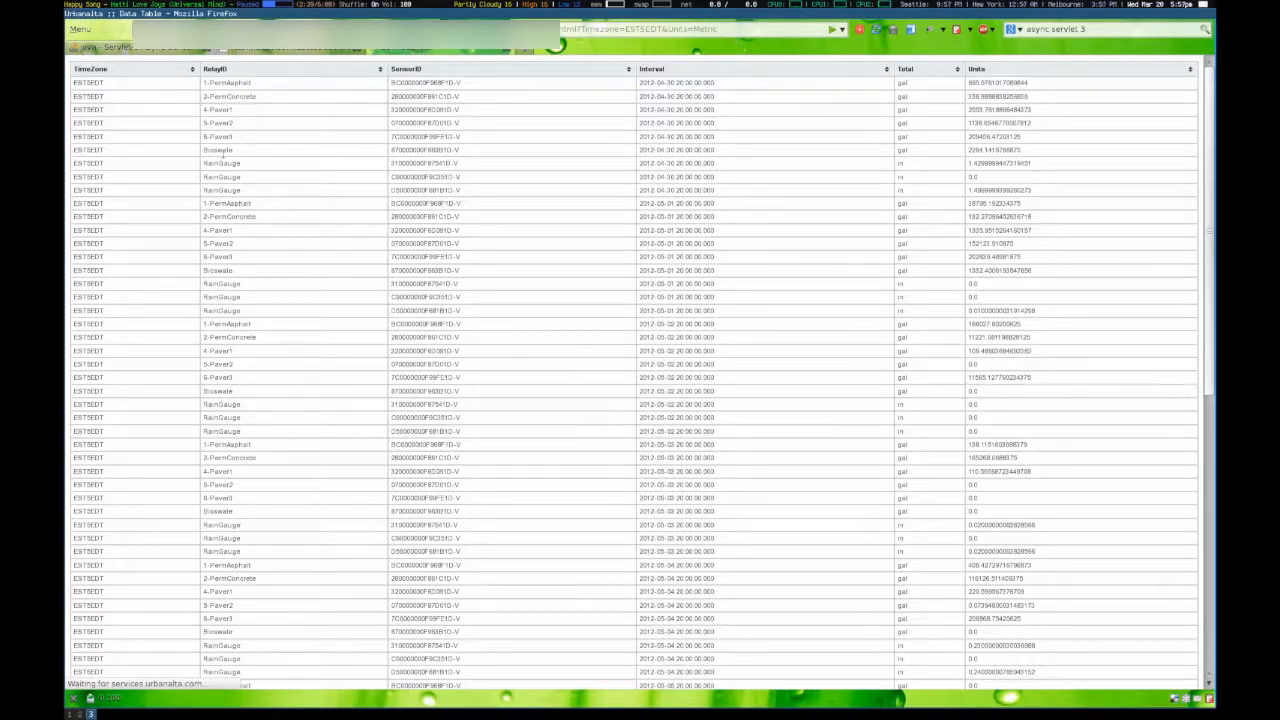
pyautogui.moveTo(256, 192)
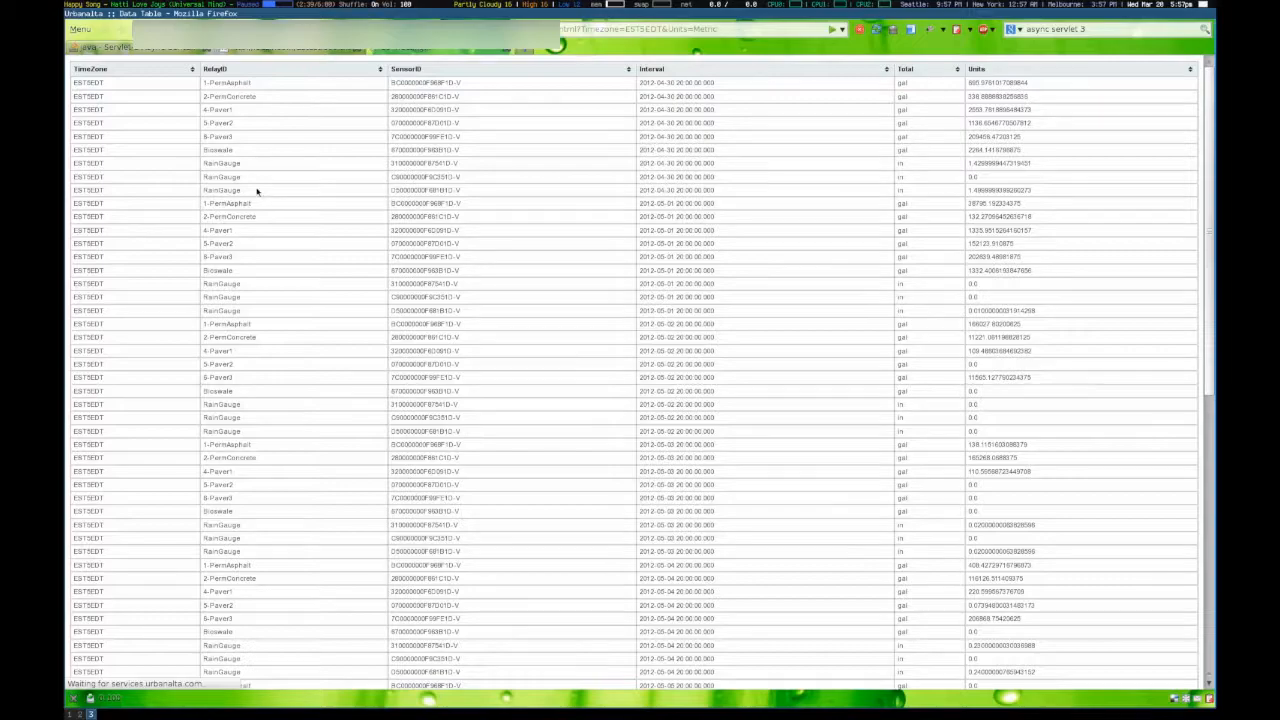